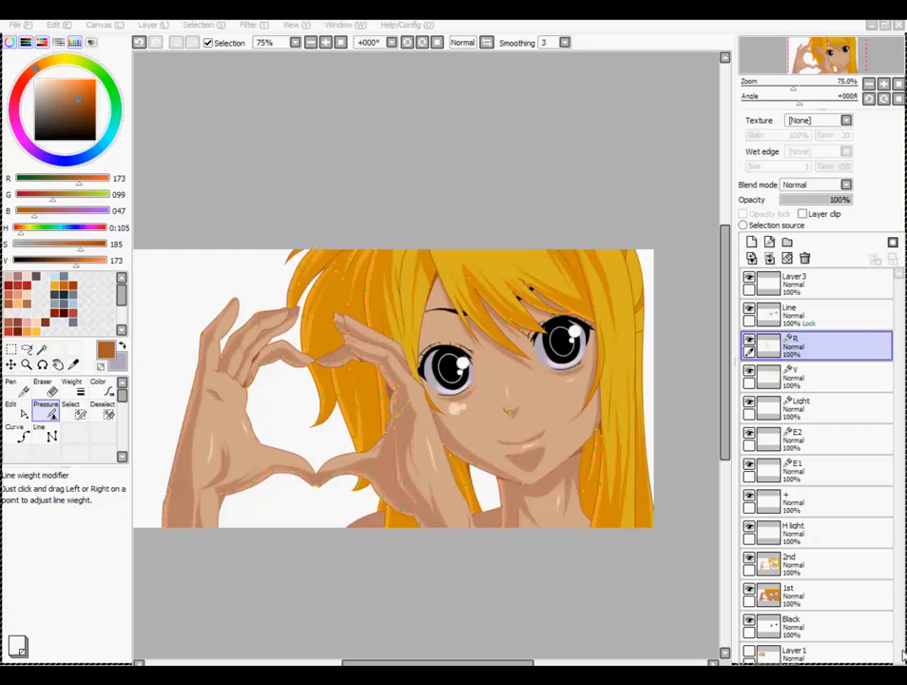
# - Bring the finished SAI drawing into Photoshop over the pink-purple bokeh photo
pyautogui.click(15, 25)
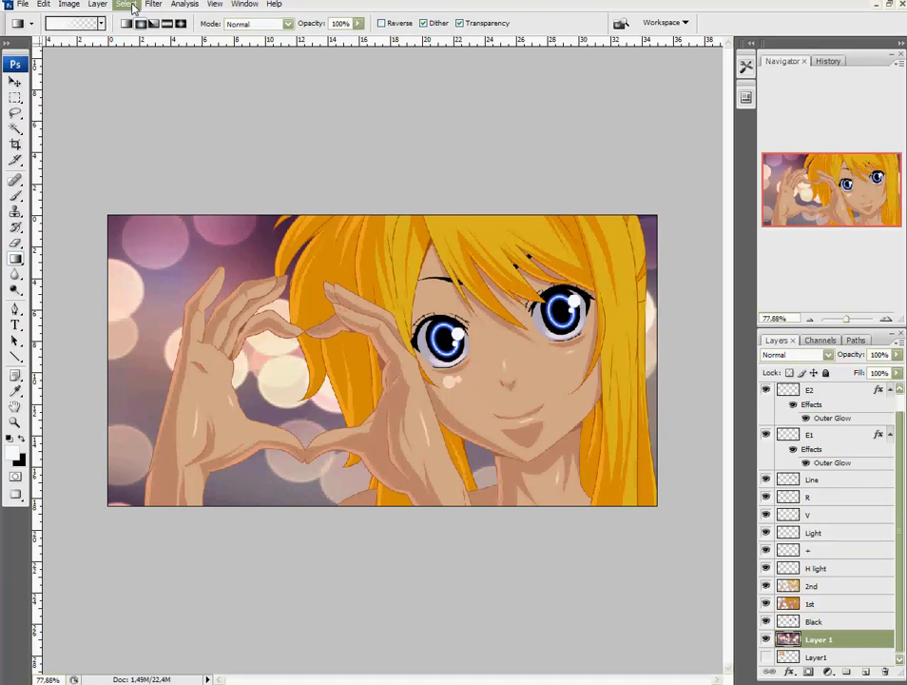
# - Try a Gaussian Blur on the bokeh background, adjusting the radius, then leave the blur settings
pyautogui.click(152, 4)
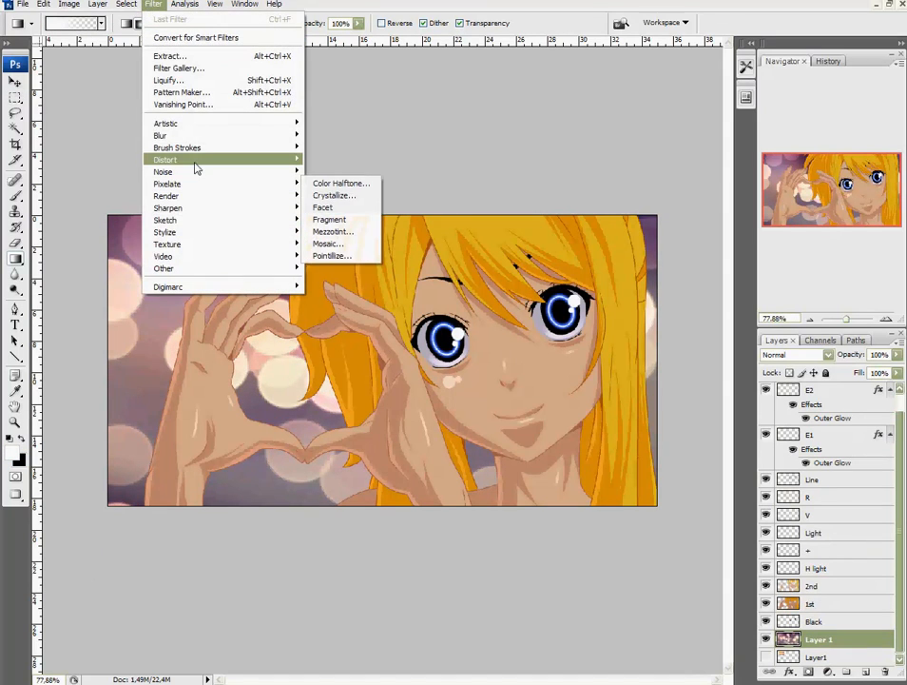
pyautogui.moveTo(160, 136)
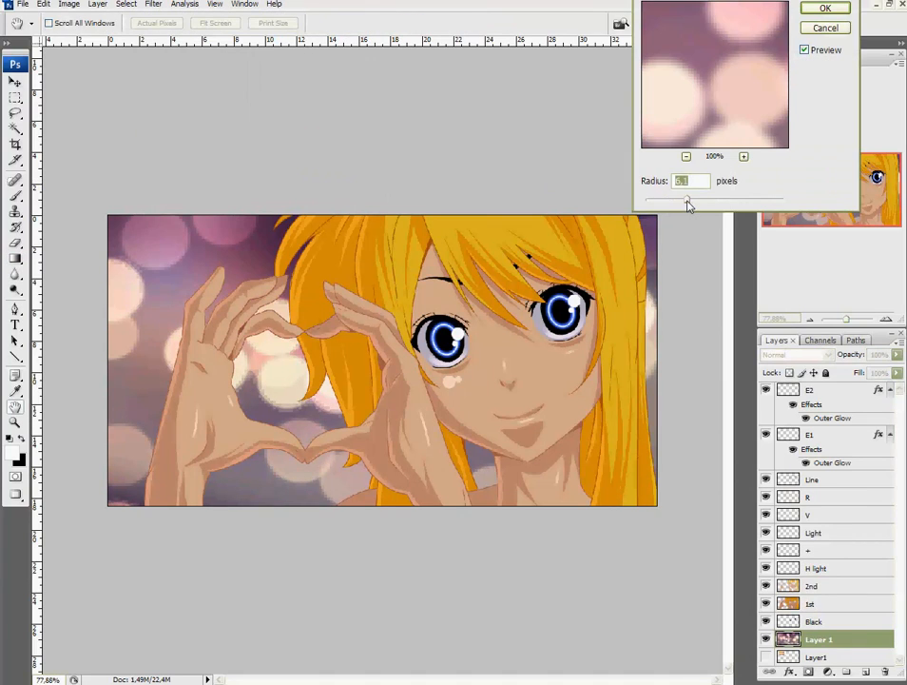
pyautogui.moveTo(686, 202); pyautogui.dragTo(708, 202)
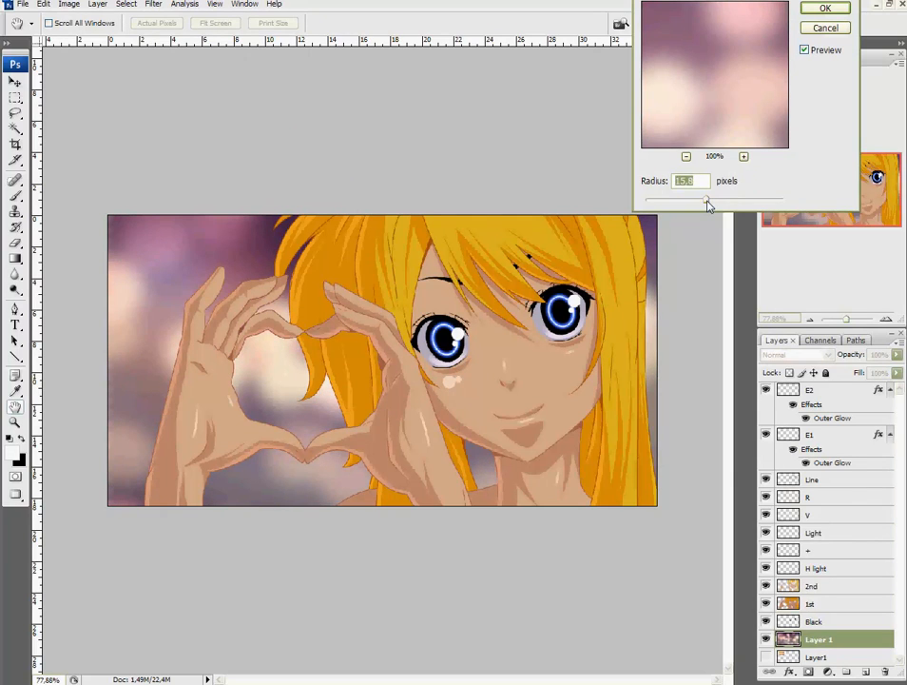
pyautogui.moveTo(708, 200); pyautogui.dragTo(730, 200)
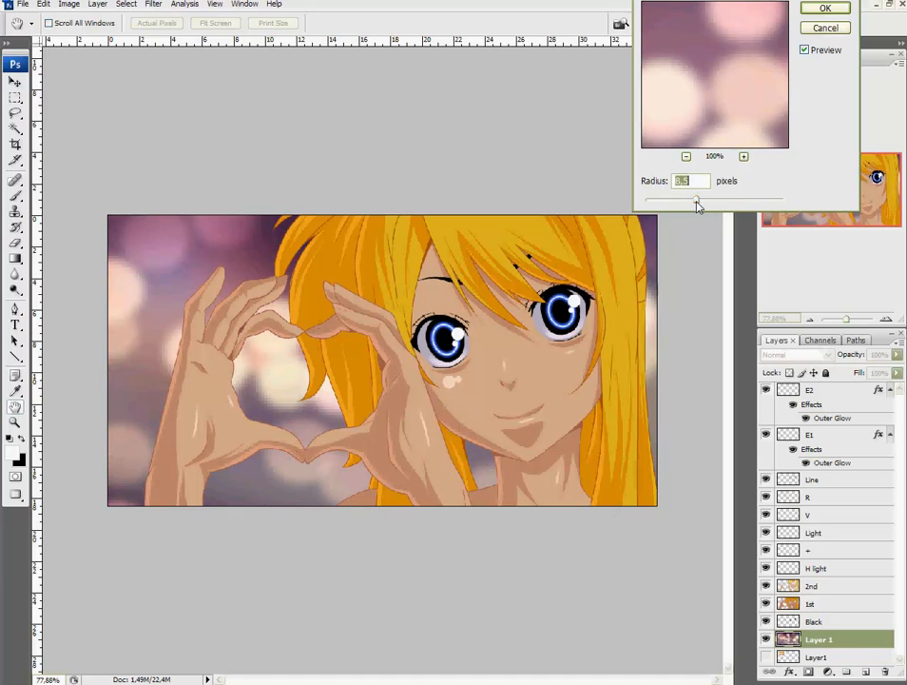
pyautogui.click(826, 7)
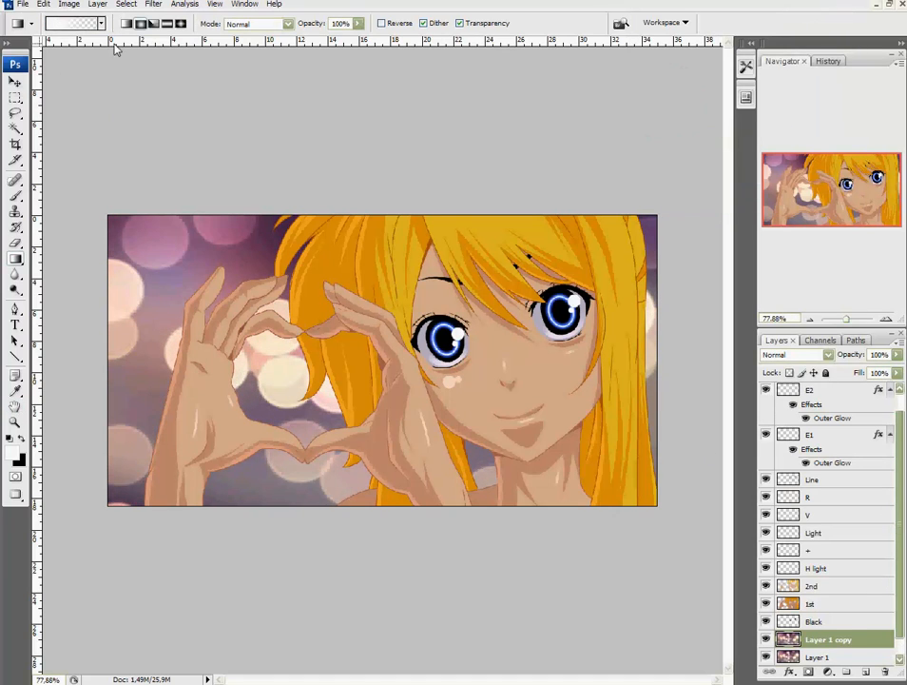
# - Motion-blur Layer 1 copy and blend it in Hard Light at 50% opacity
pyautogui.click(152, 4)
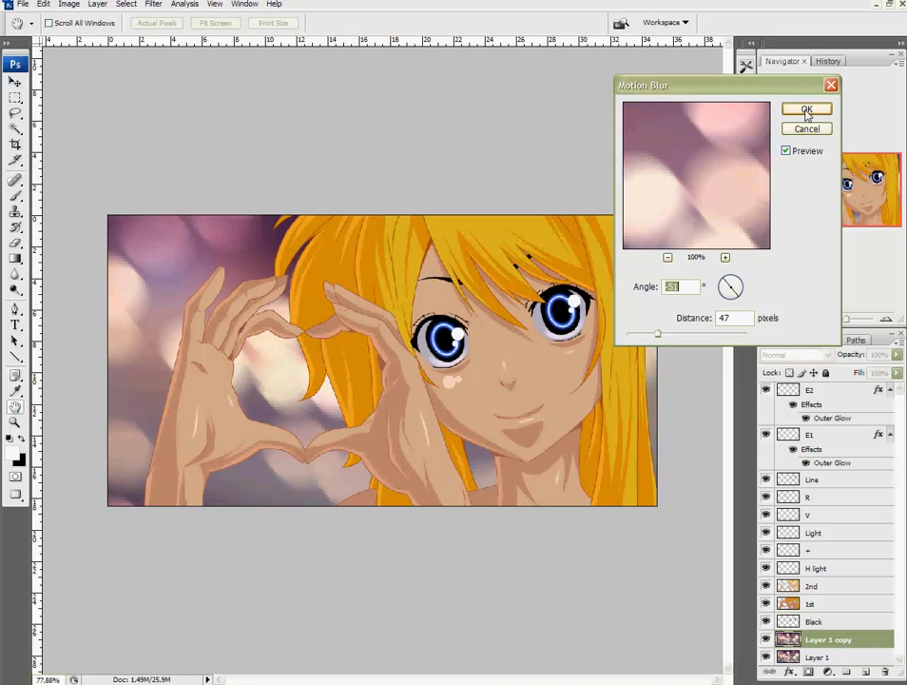
pyautogui.click(807, 108)
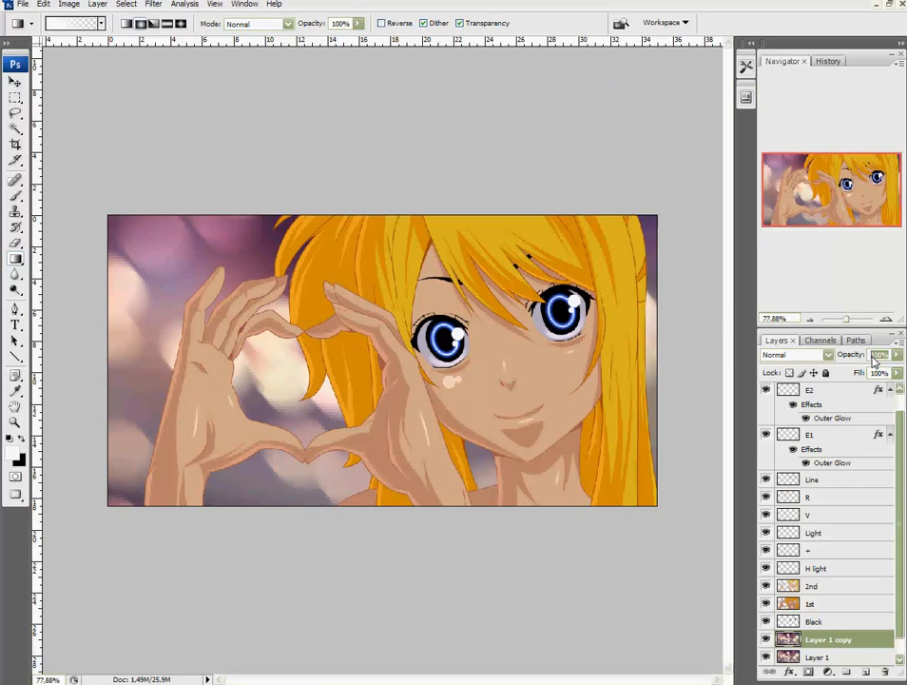
pyautogui.write('50')
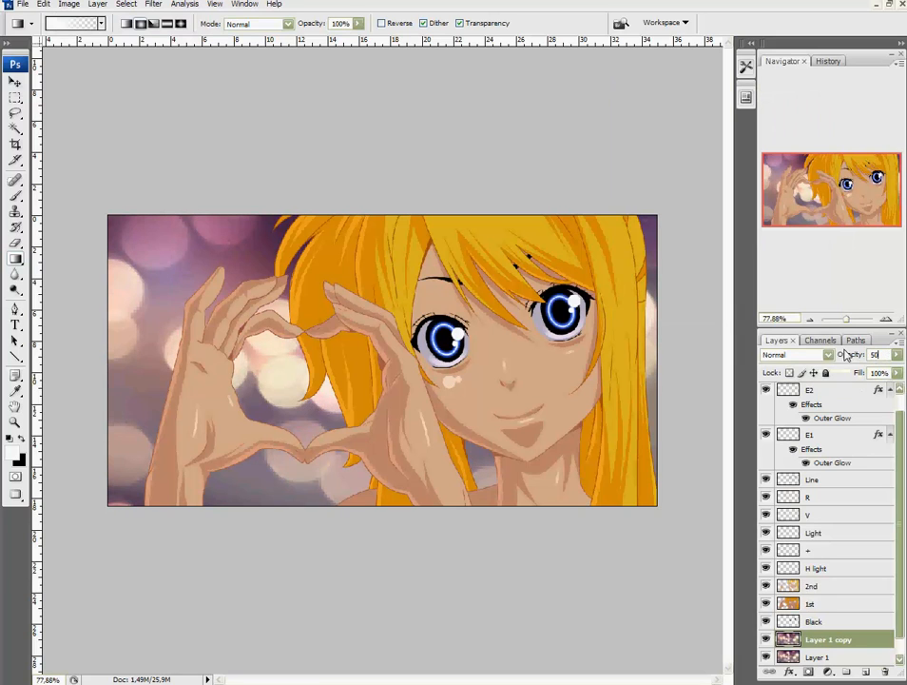
pyautogui.click(827, 354)
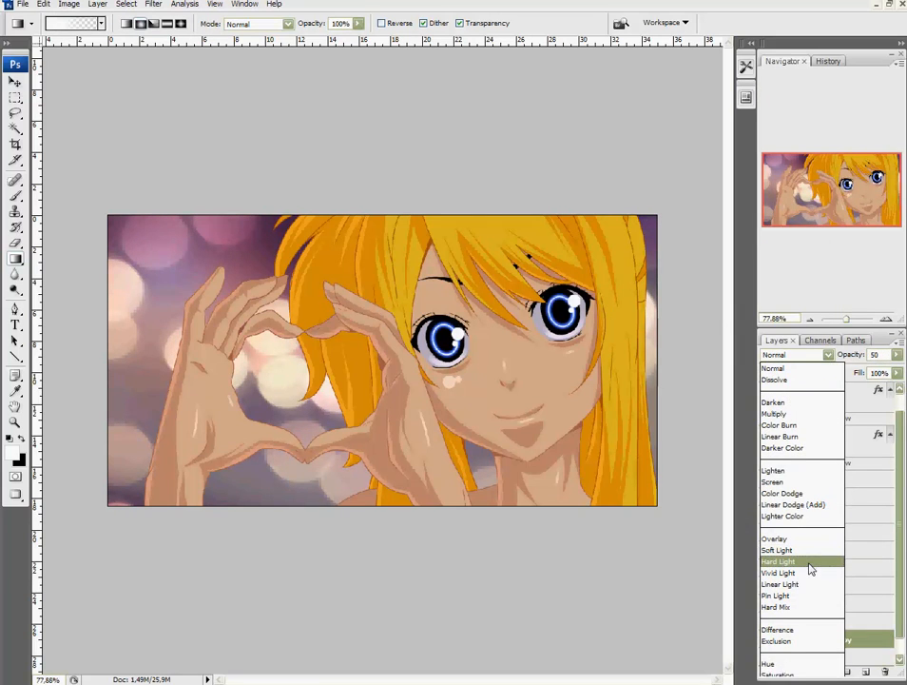
pyautogui.click(780, 560)
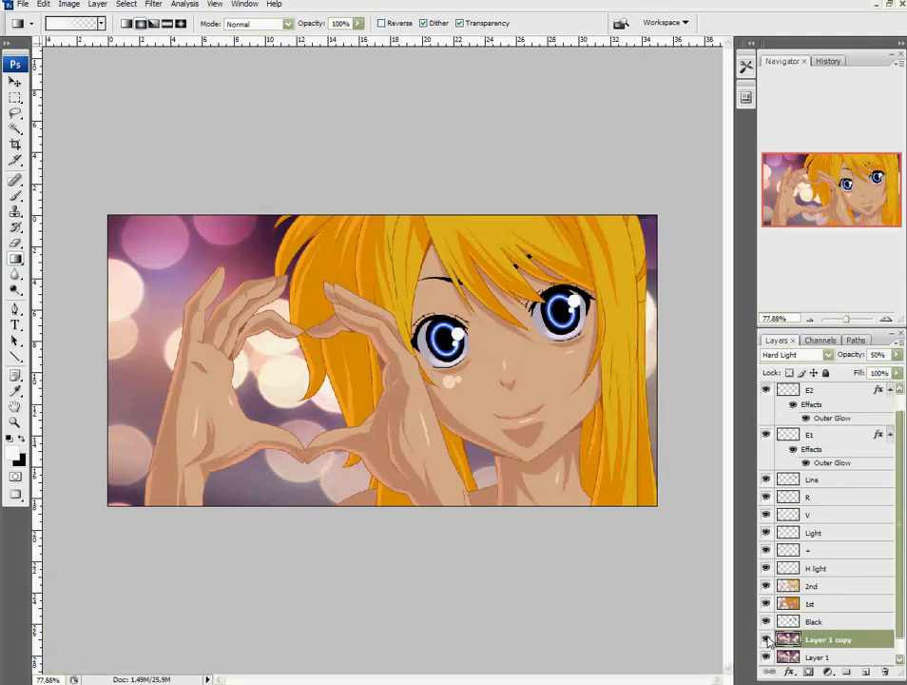
pyautogui.moveTo(790, 639)
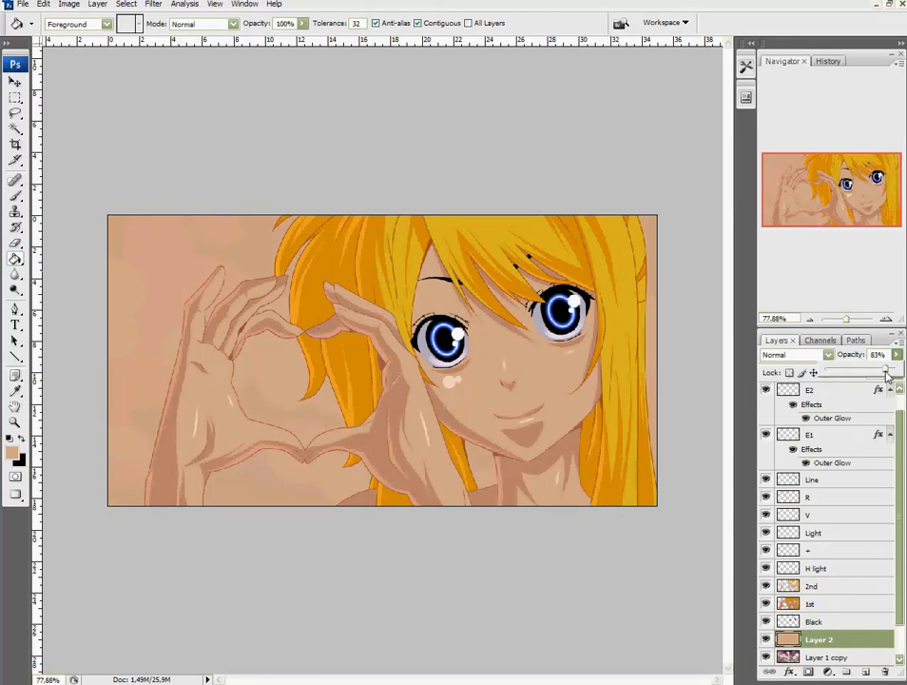
# - Lower the peach fill layer's opacity so it warms the bokeh background with a pink tint
pyautogui.moveTo(884, 371); pyautogui.dragTo(856, 371)
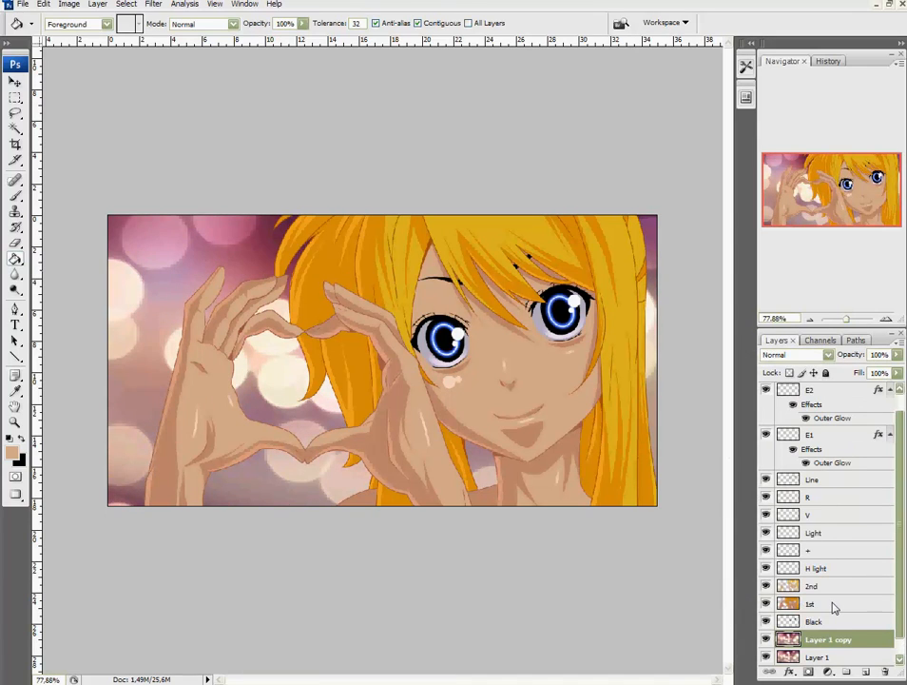
pyautogui.click(152, 4)
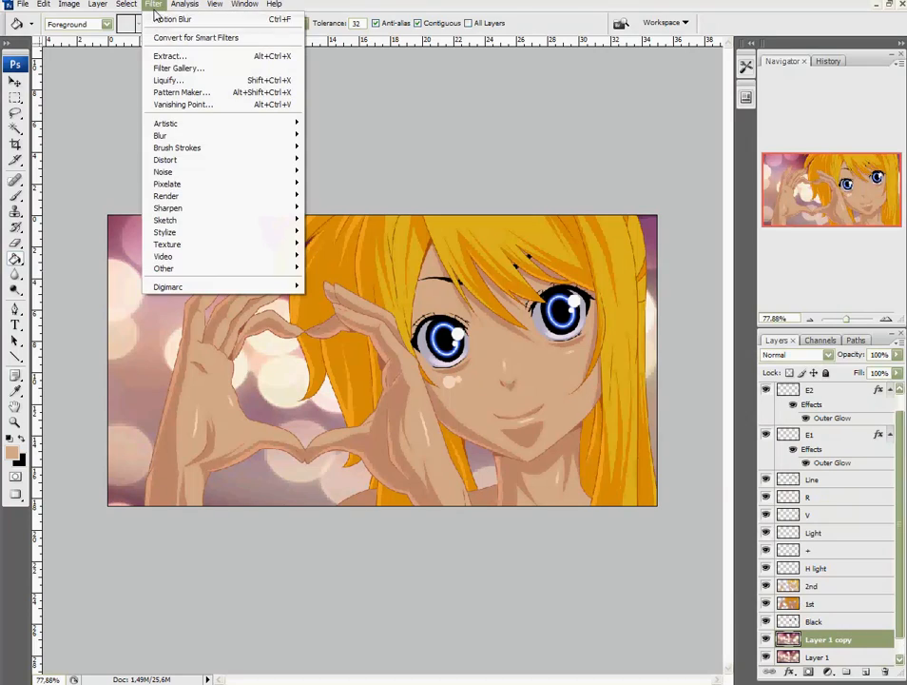